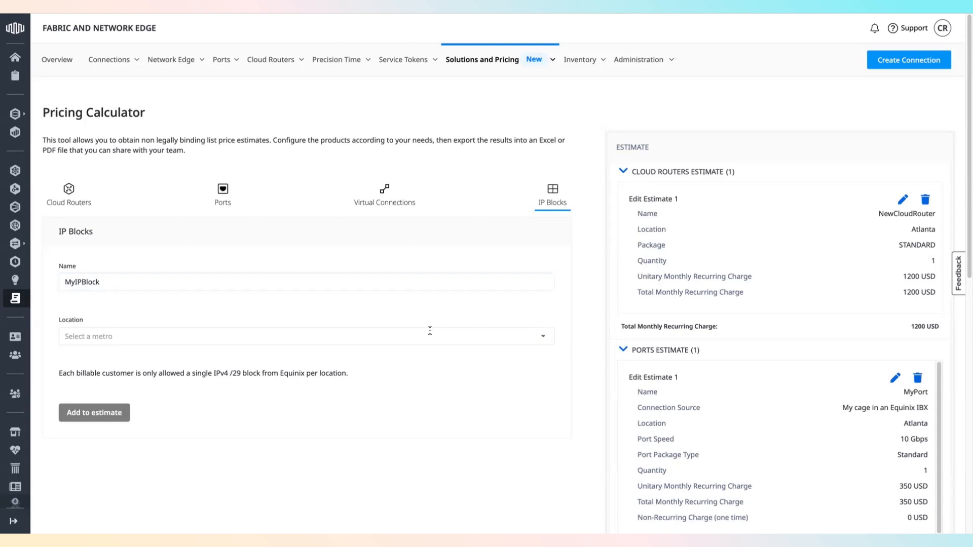
Step: Place MyIPBlock in the Atlanta metro and add it to the pricing estimate
{"action": "left_click", "coordinate": [304, 335]}
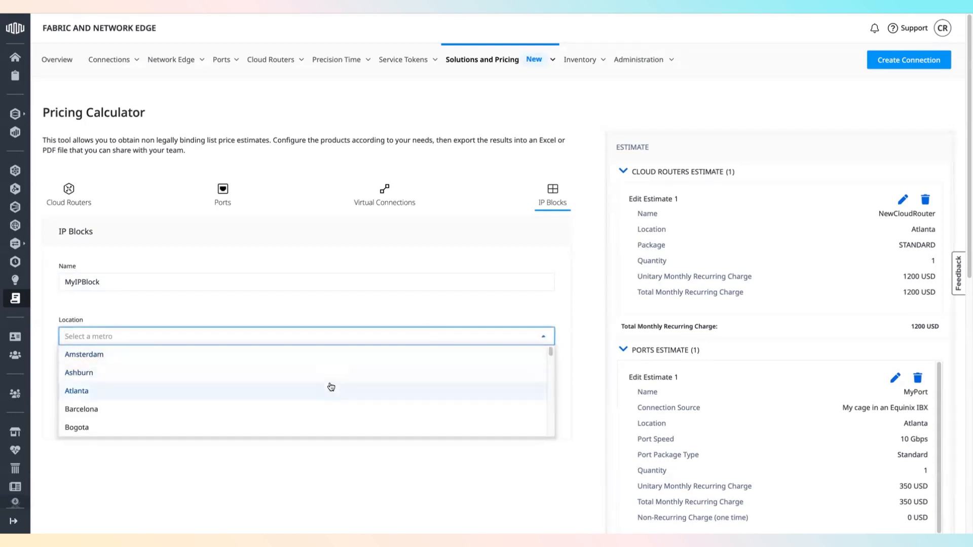
{"action": "left_click", "coordinate": [76, 390]}
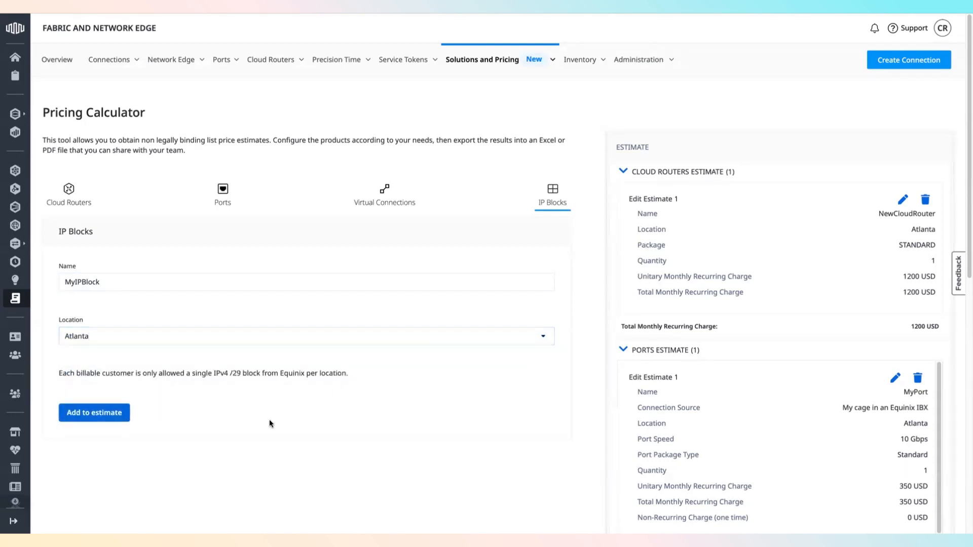
{"action": "left_click", "coordinate": [94, 412]}
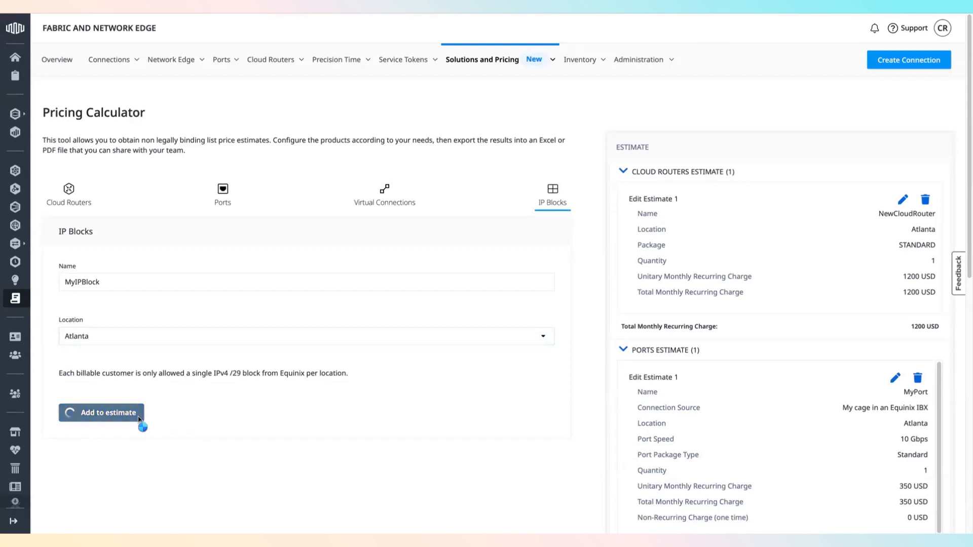
{"action": "left_click", "coordinate": [101, 412]}
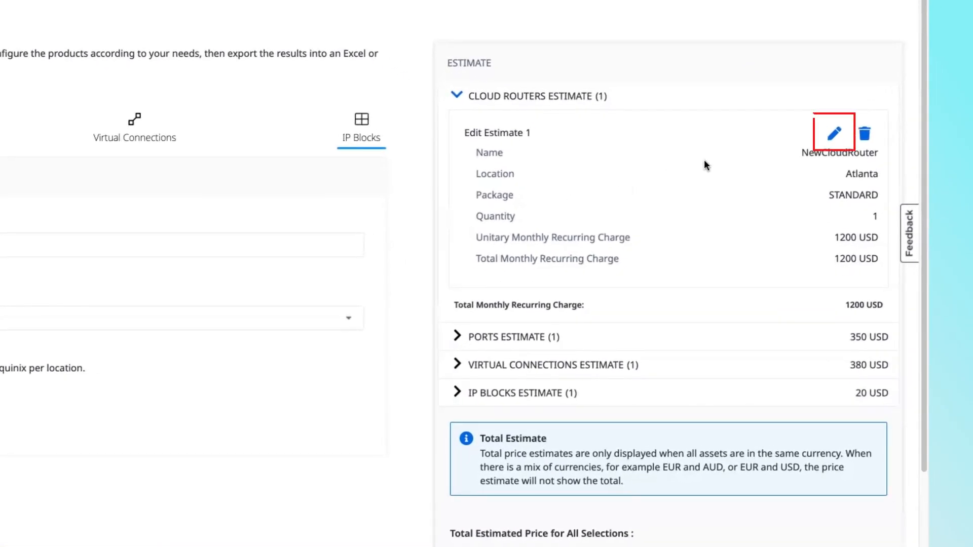
{"action": "mouse_move", "coordinate": [834, 133]}
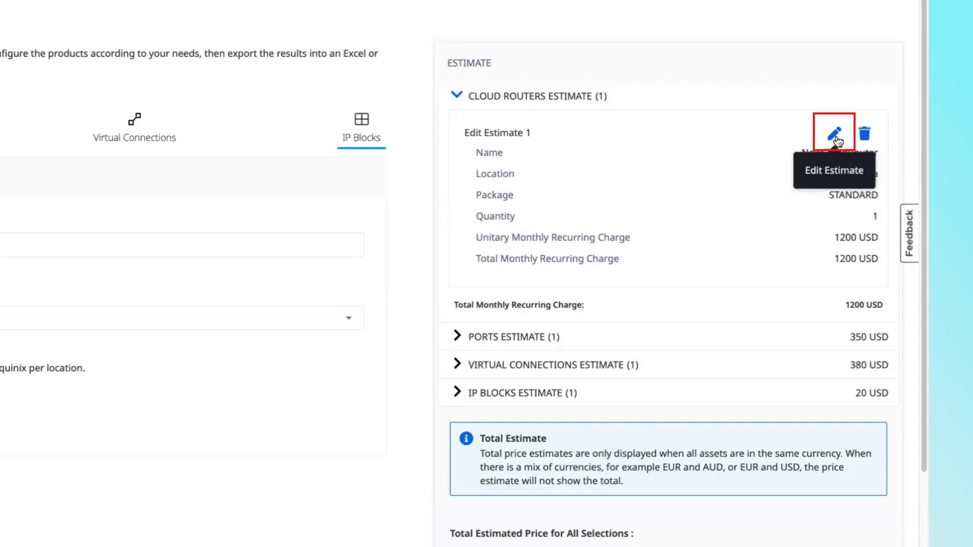
Step: Update the cloud router estimate to TheCloudRouter, Ashburn, ADVANCED package, quantity 2
{"action": "left_click", "coordinate": [834, 134]}
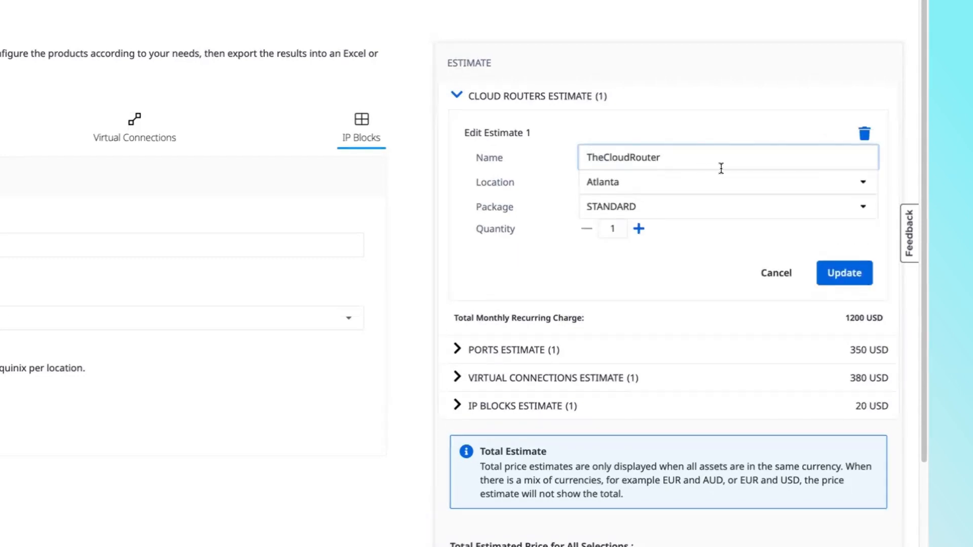
{"action": "left_click", "coordinate": [726, 207]}
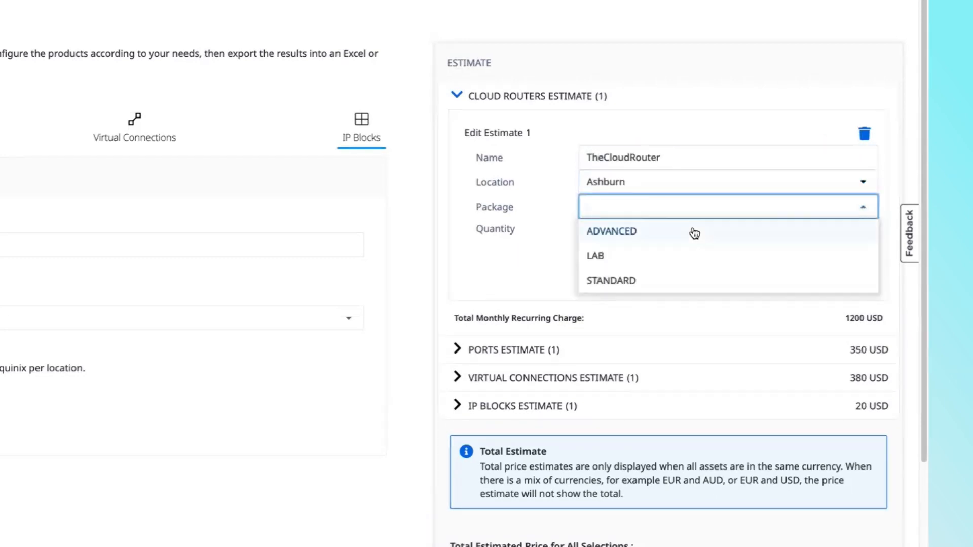
{"action": "left_click", "coordinate": [611, 231]}
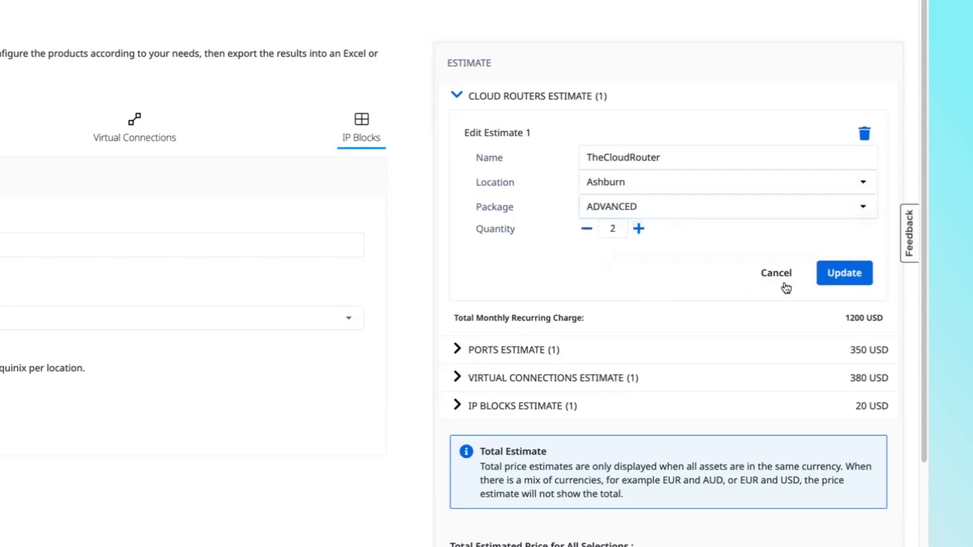
{"action": "left_click", "coordinate": [844, 272]}
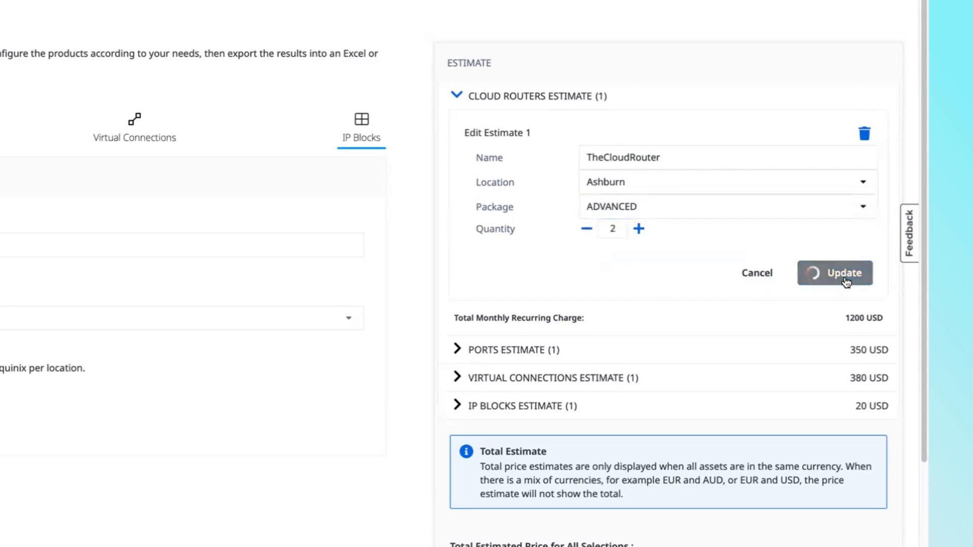
Step: Delete the MyPort port estimate and dismiss the deletion notice
{"action": "left_click", "coordinate": [835, 273]}
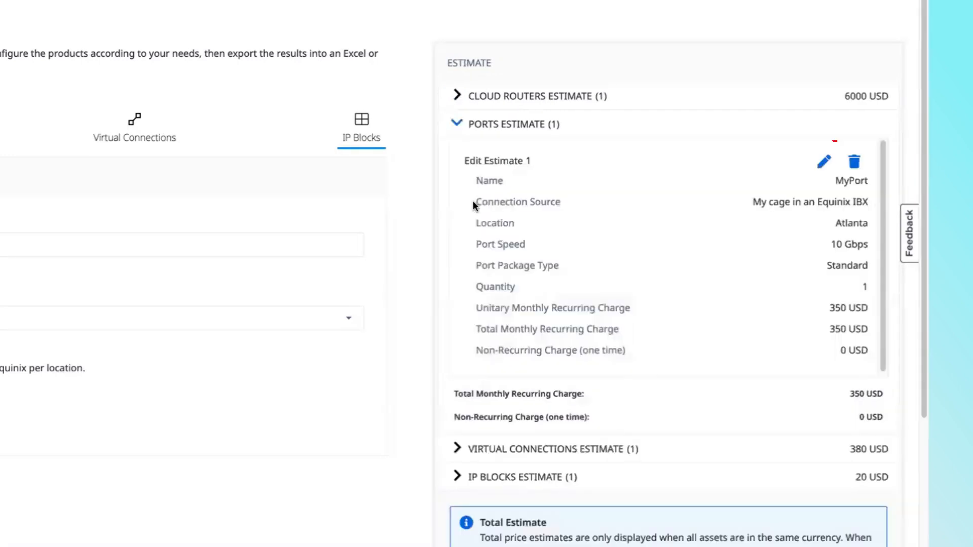
{"action": "mouse_move", "coordinate": [853, 162]}
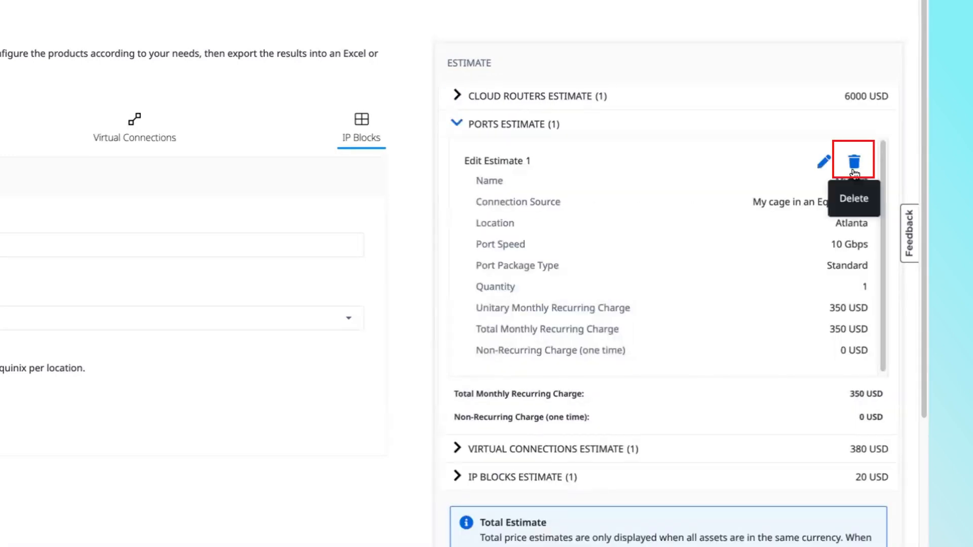
{"action": "left_click", "coordinate": [853, 160]}
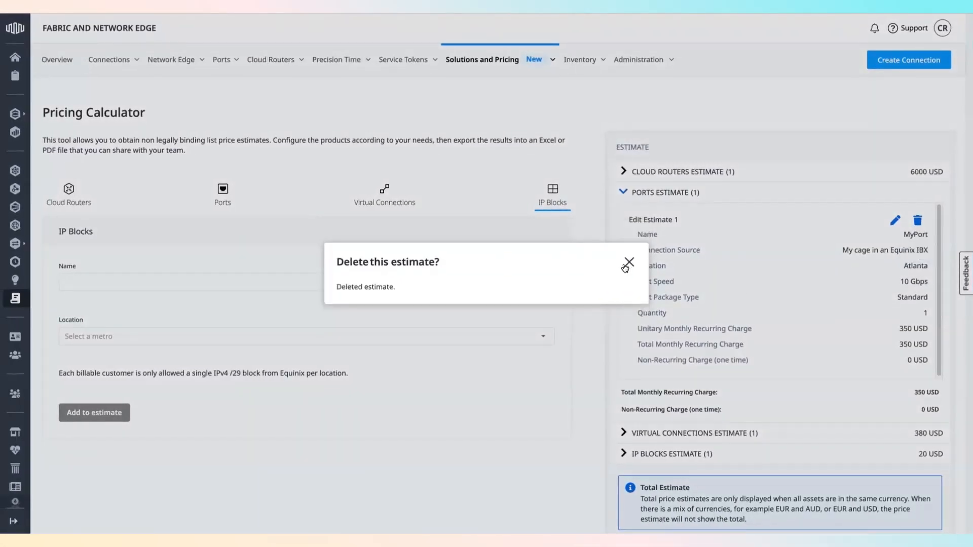
{"action": "left_click", "coordinate": [628, 261]}
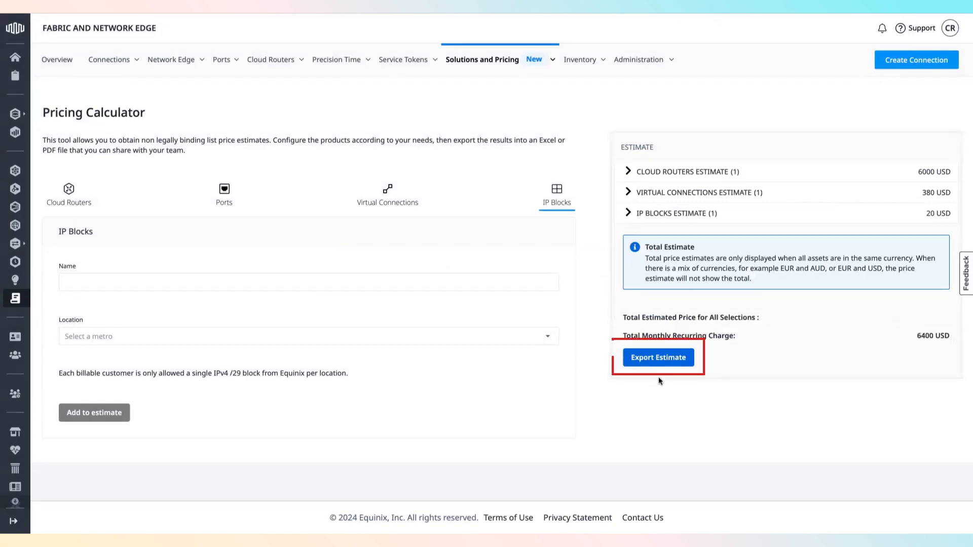
Step: Export the estimate as an .xlsx file without contact details and open it in Excel
{"action": "left_click", "coordinate": [657, 357]}
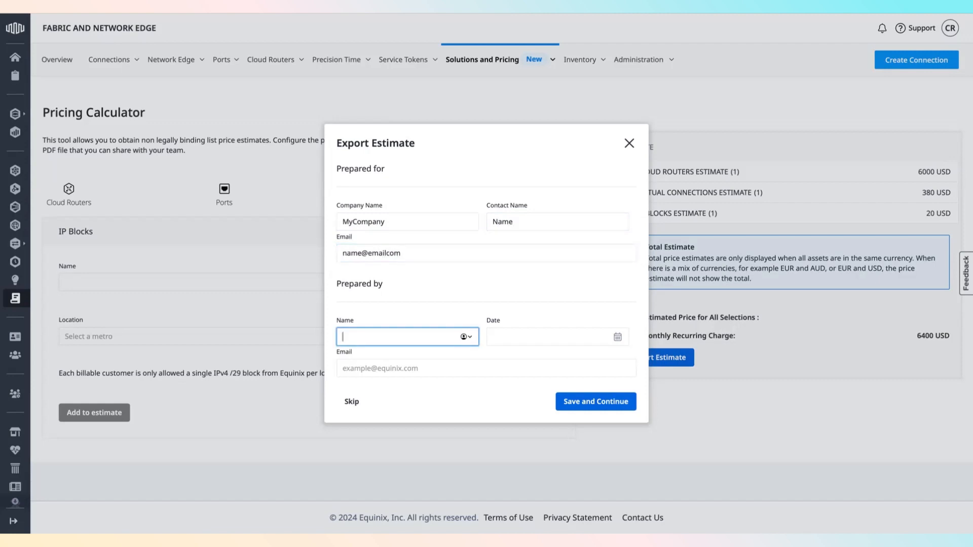
{"action": "type", "text": "name@email.com"}
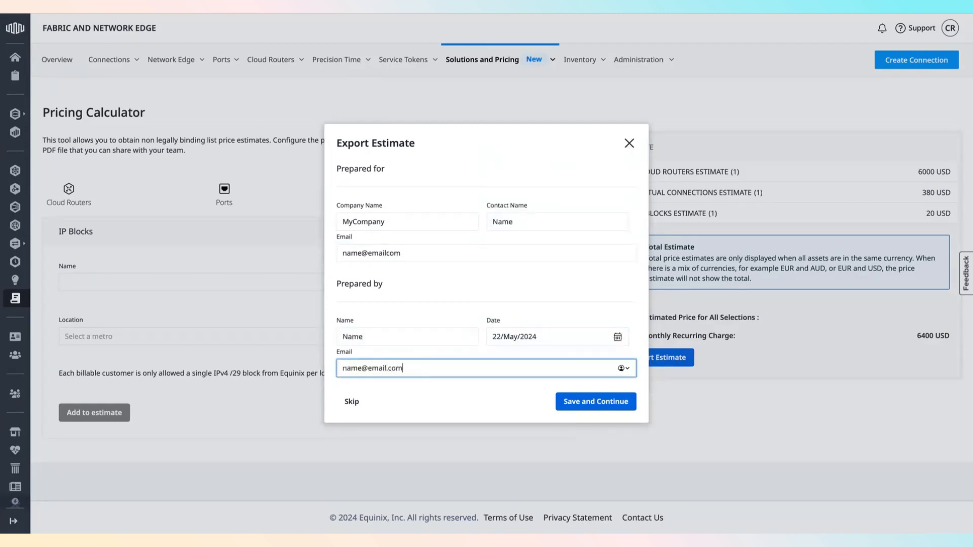
{"action": "left_click", "coordinate": [350, 402]}
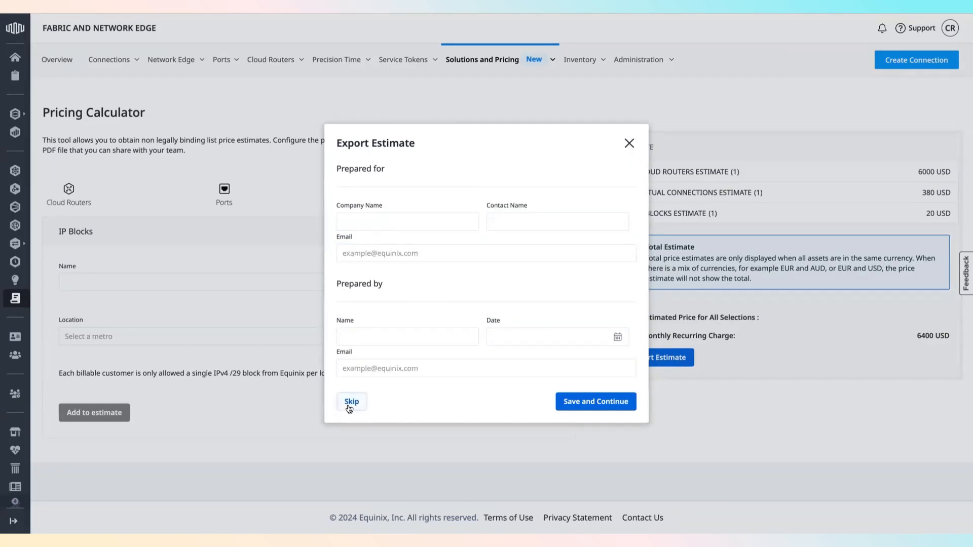
{"action": "left_click", "coordinate": [351, 401]}
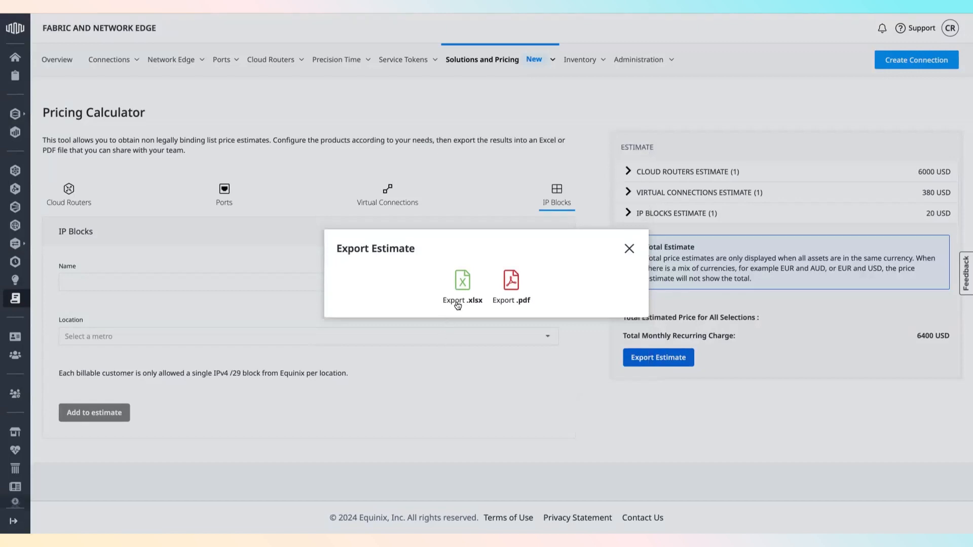
{"action": "mouse_move", "coordinate": [513, 305]}
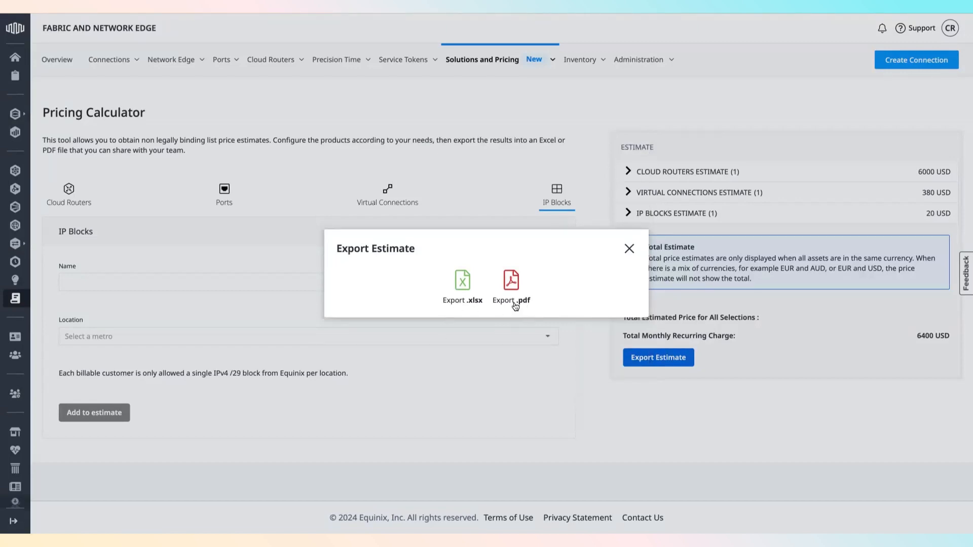
{"action": "left_click", "coordinate": [462, 289]}
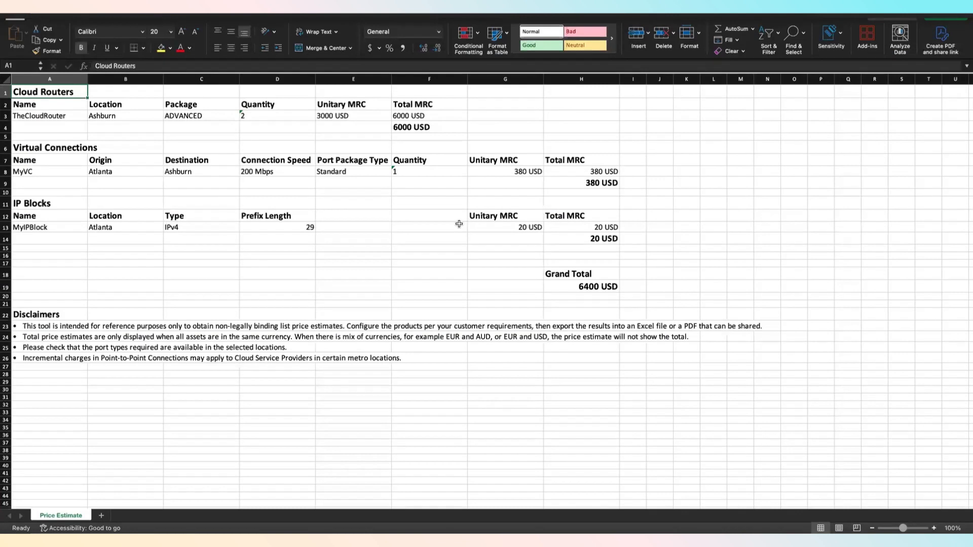